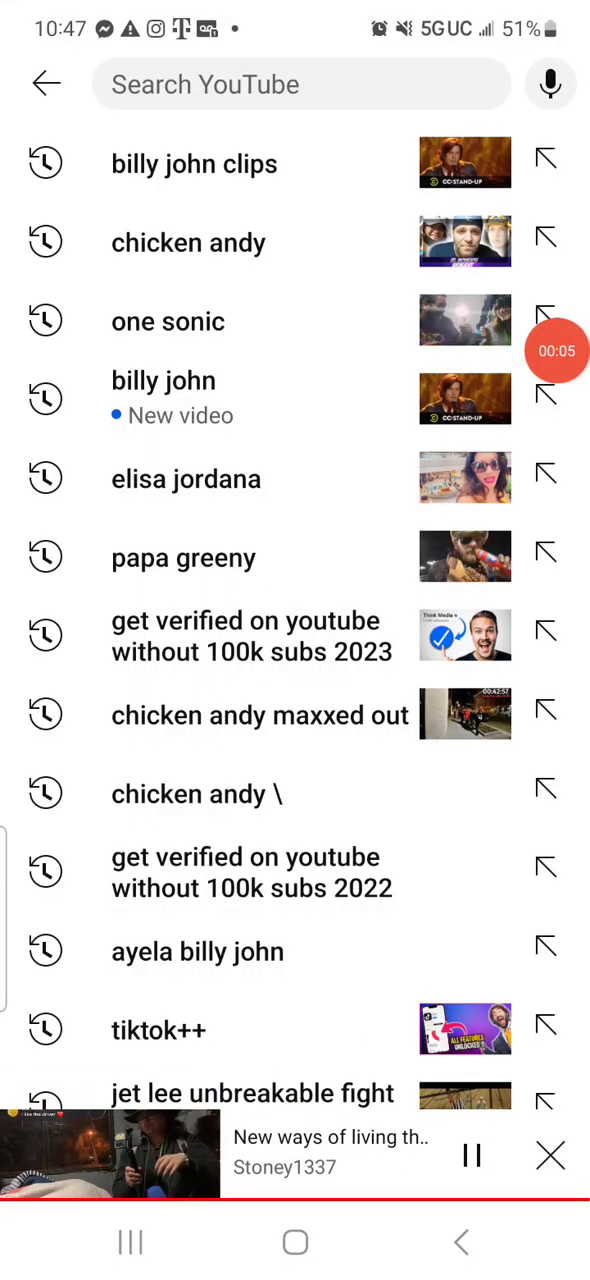
- Search 'one sonic' and open the 'RV Trip | Denver, Colorado' live stream with chat closed
text(one)
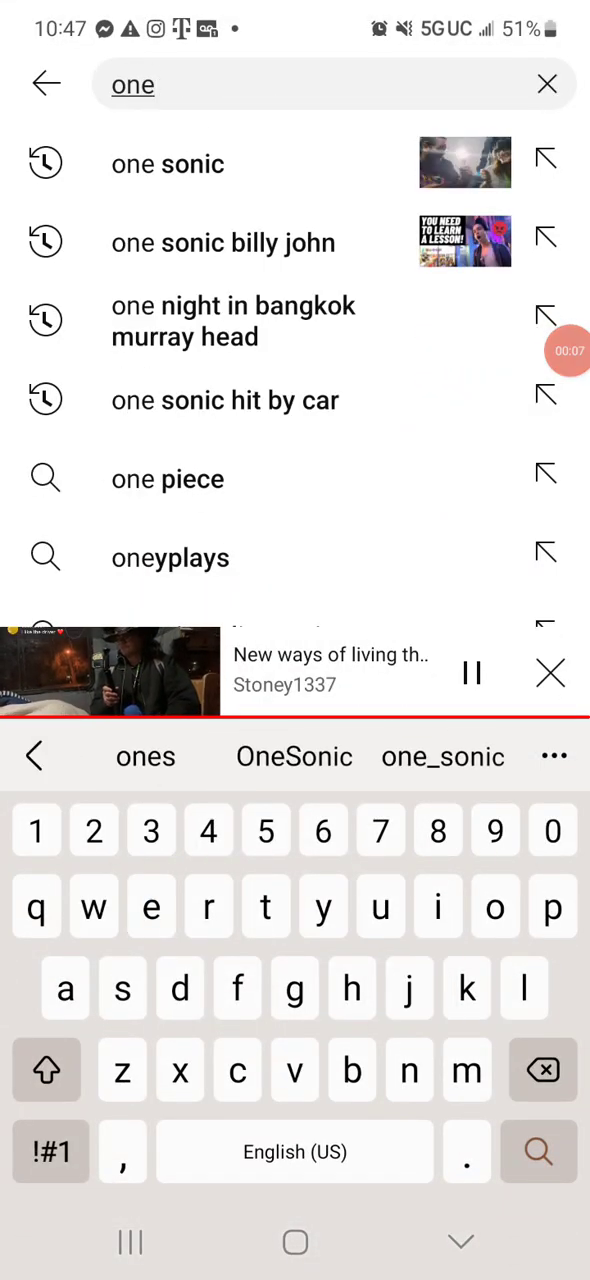
click(167, 163)
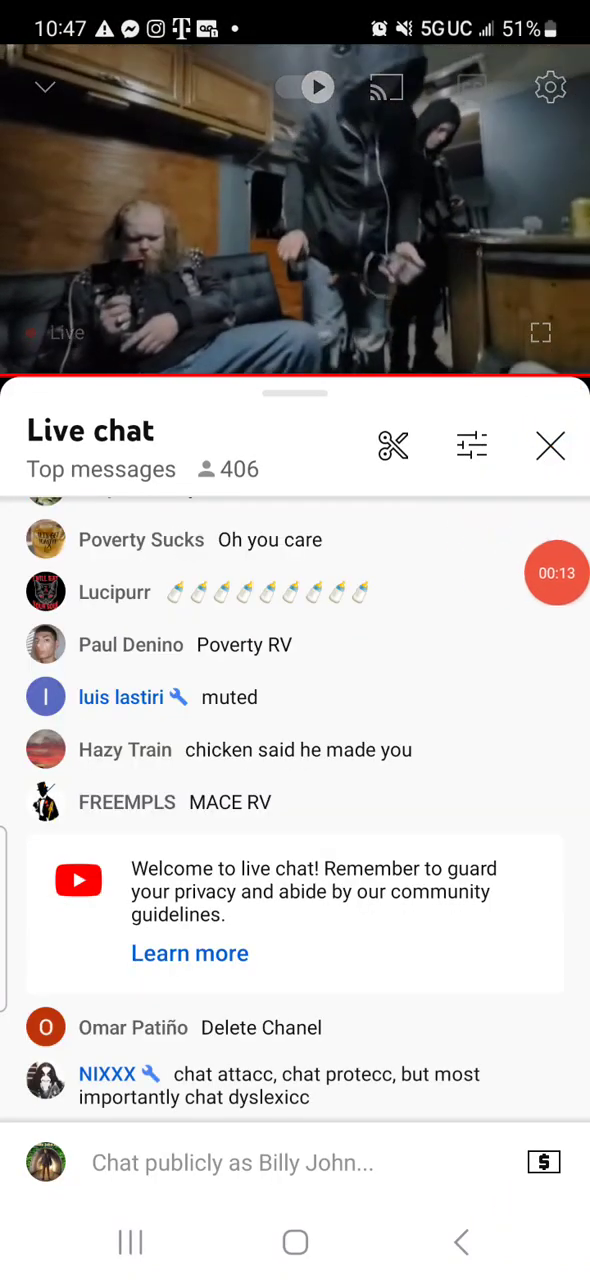
click(295, 210)
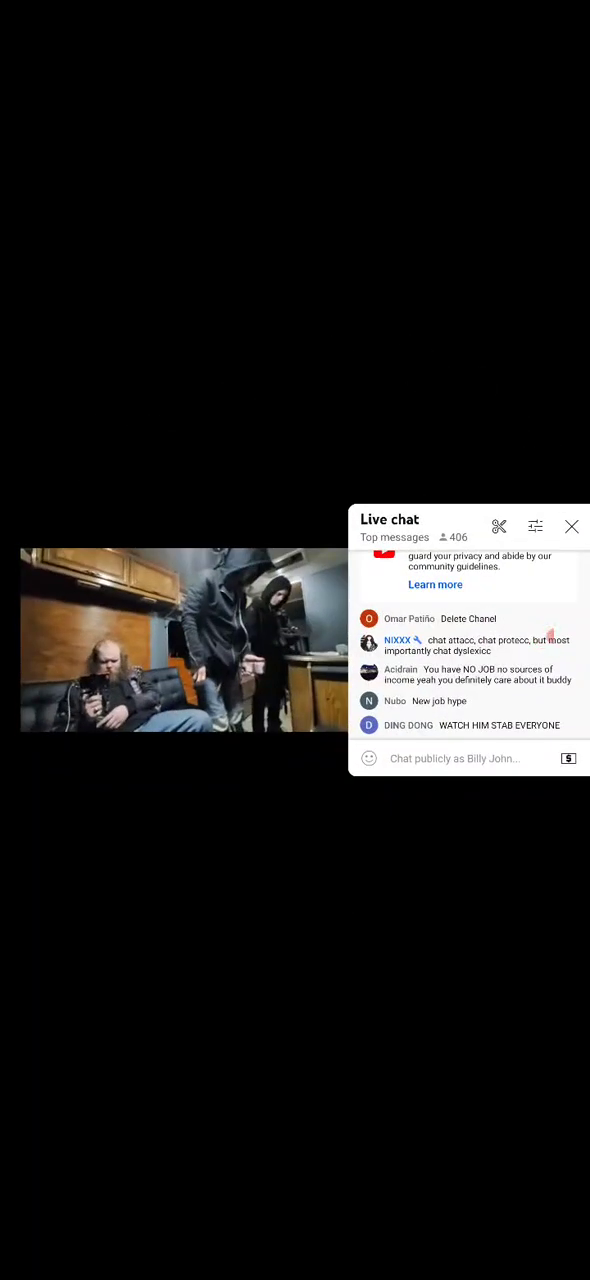
click(571, 526)
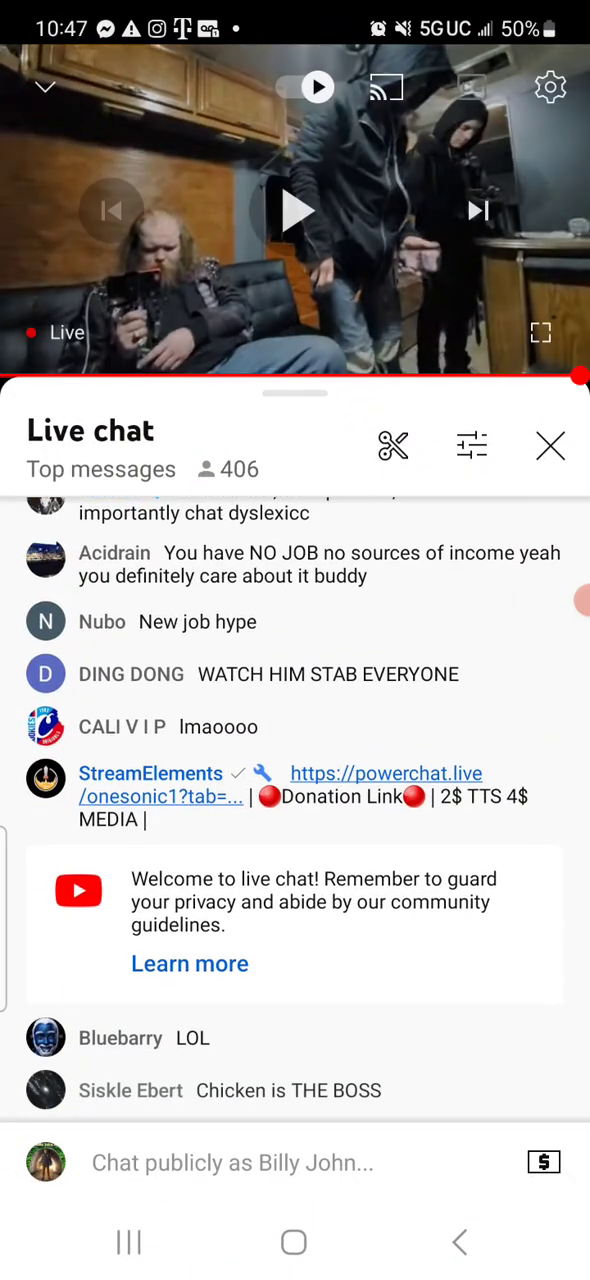
click(549, 446)
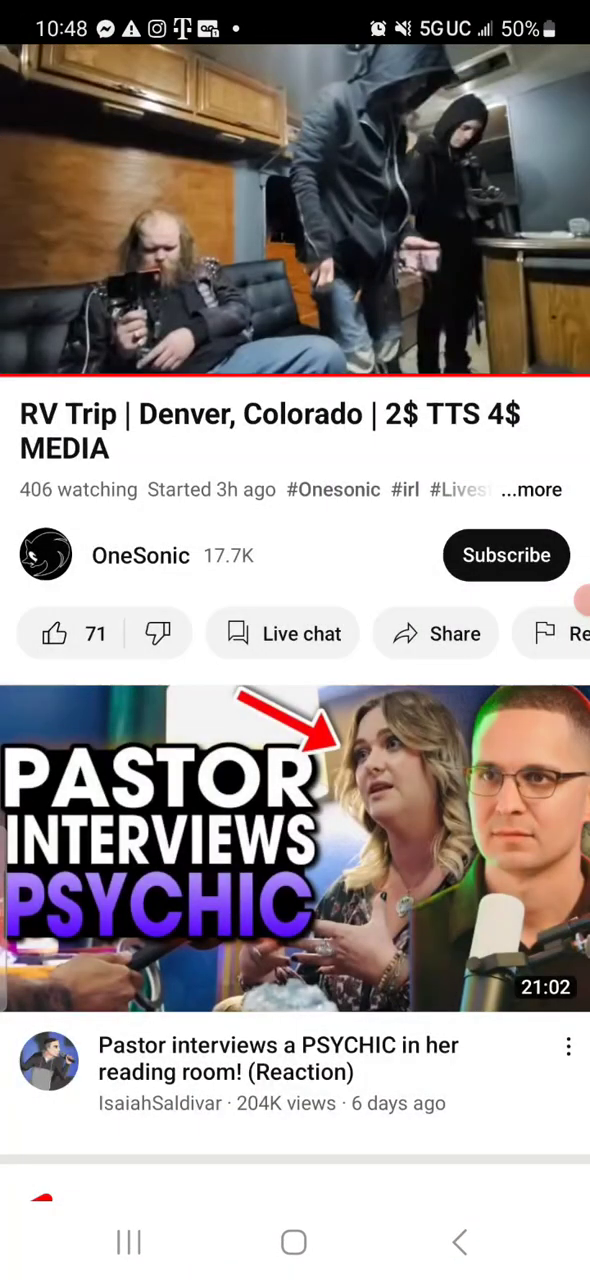
- Like the RV Trip stream, raising its likes to 72, and switch to fullscreen
click(140, 555)
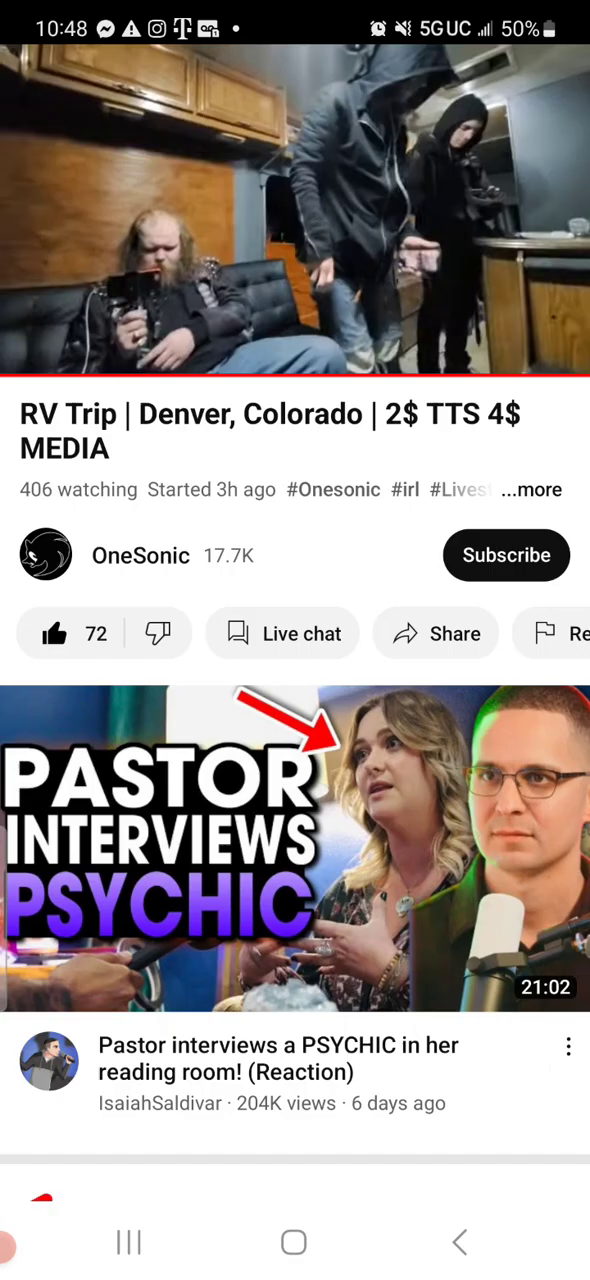
click(295, 220)
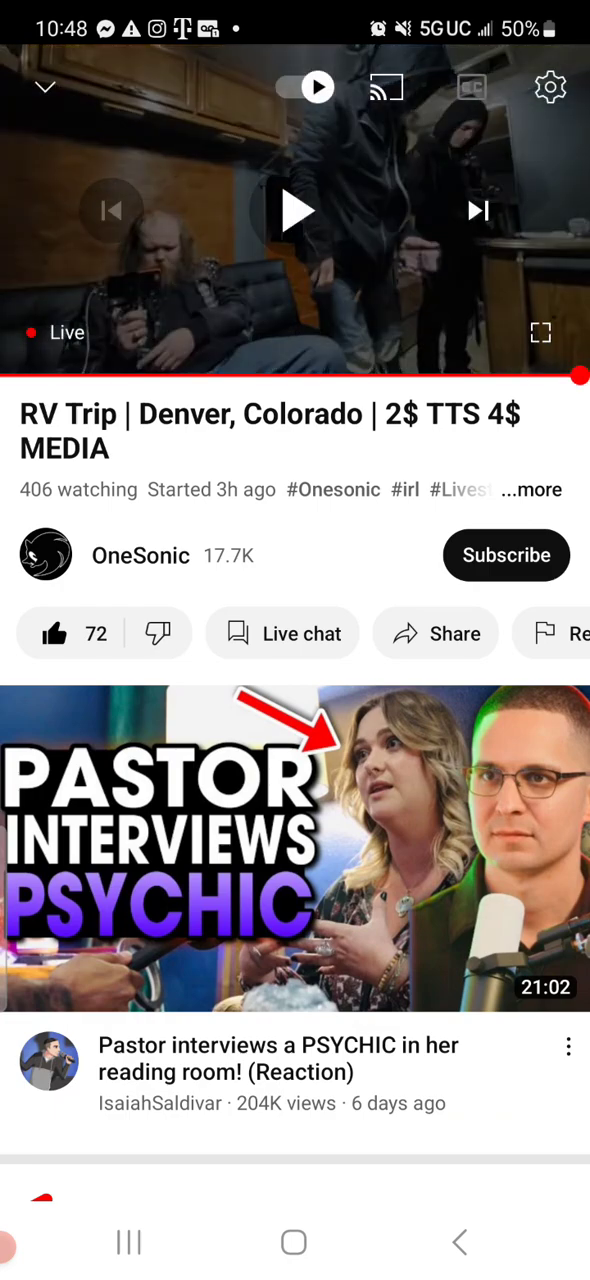
click(540, 332)
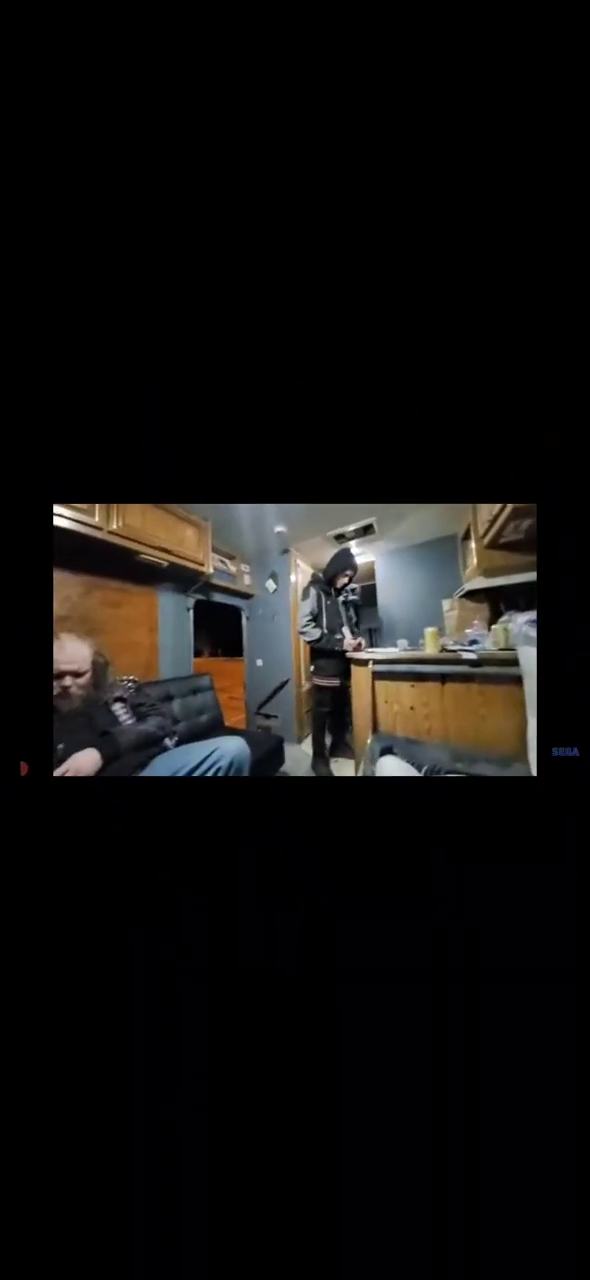
- Toggle the fullscreen player controls, ending with the Report video dialog open
click(295, 640)
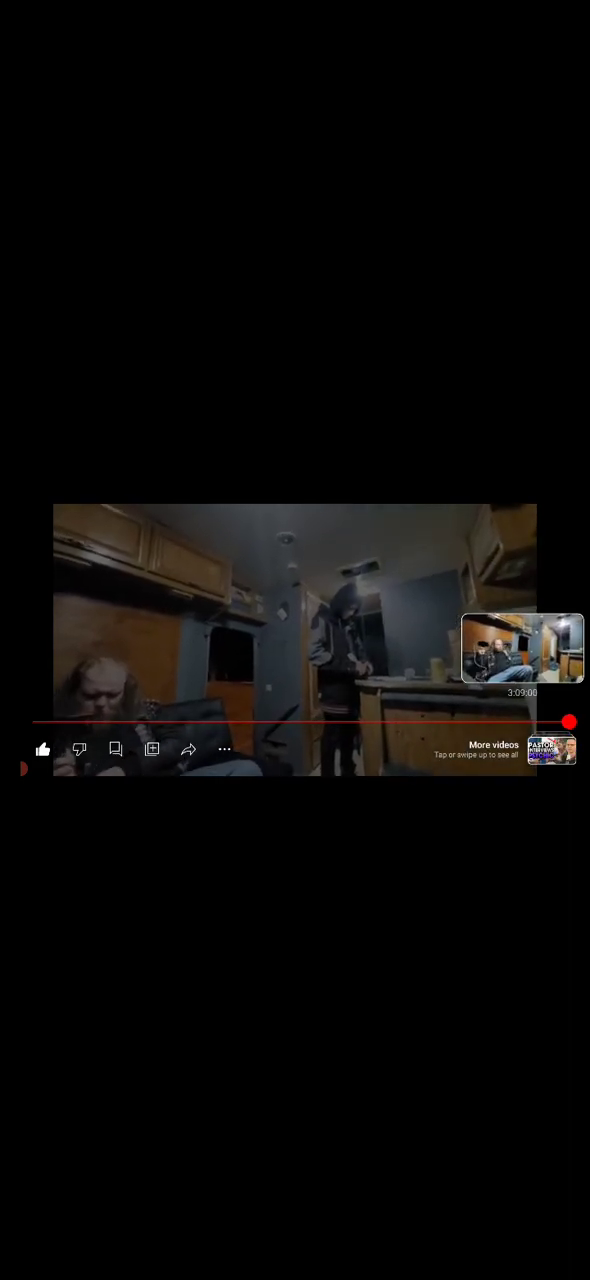
click(295, 640)
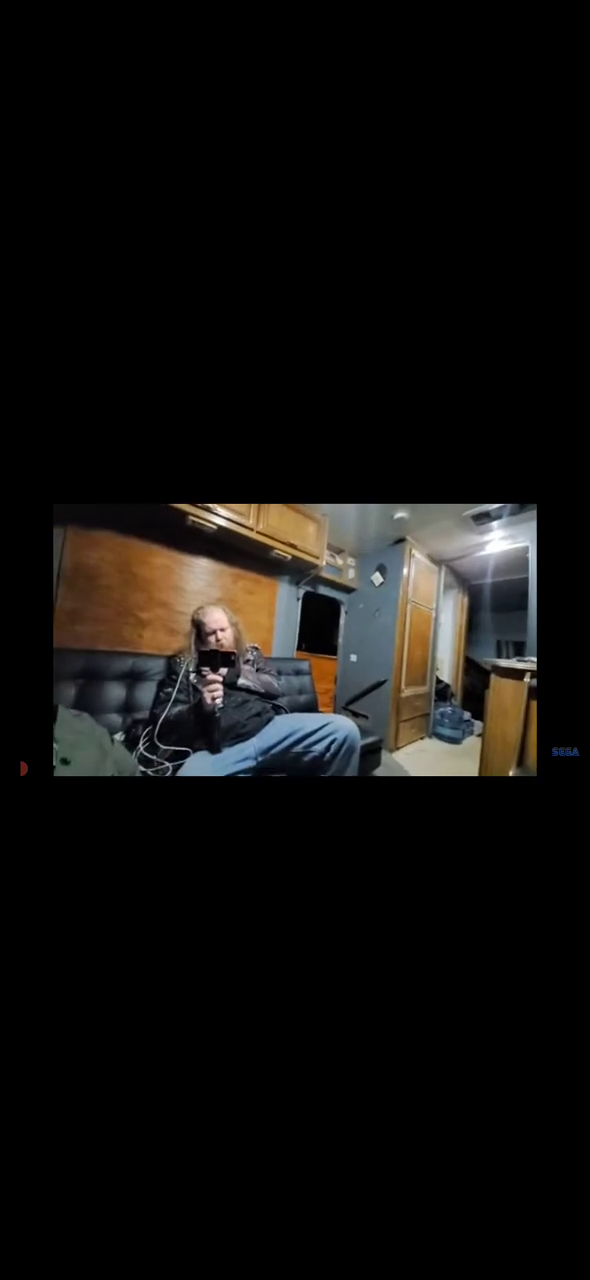
click(295, 640)
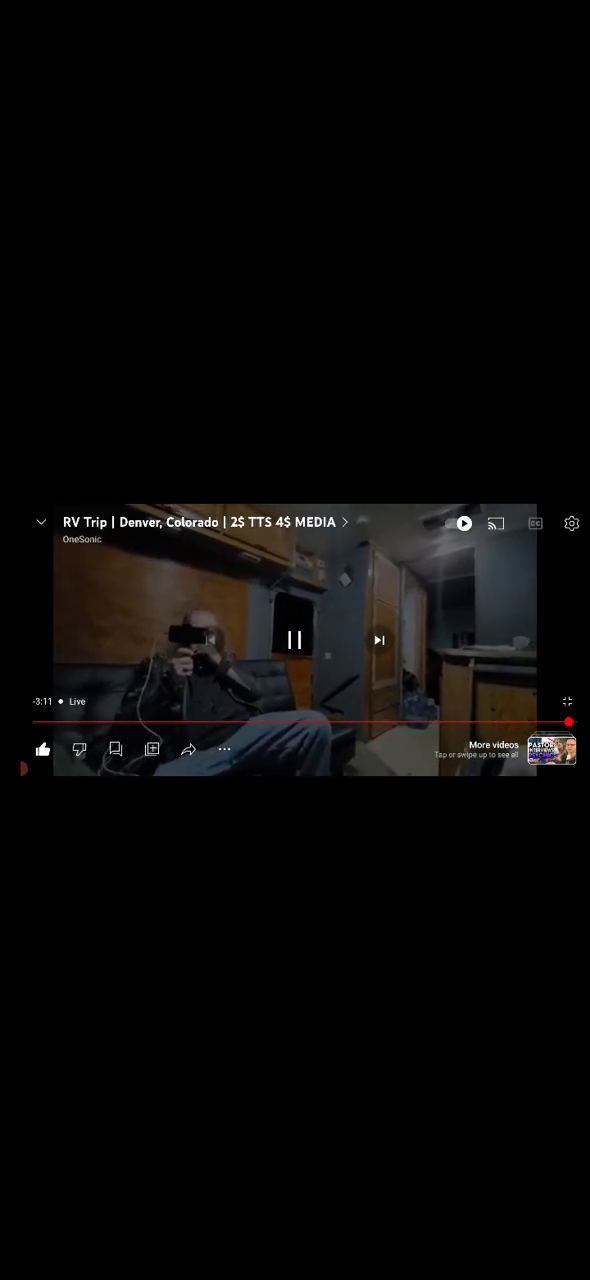
click(295, 640)
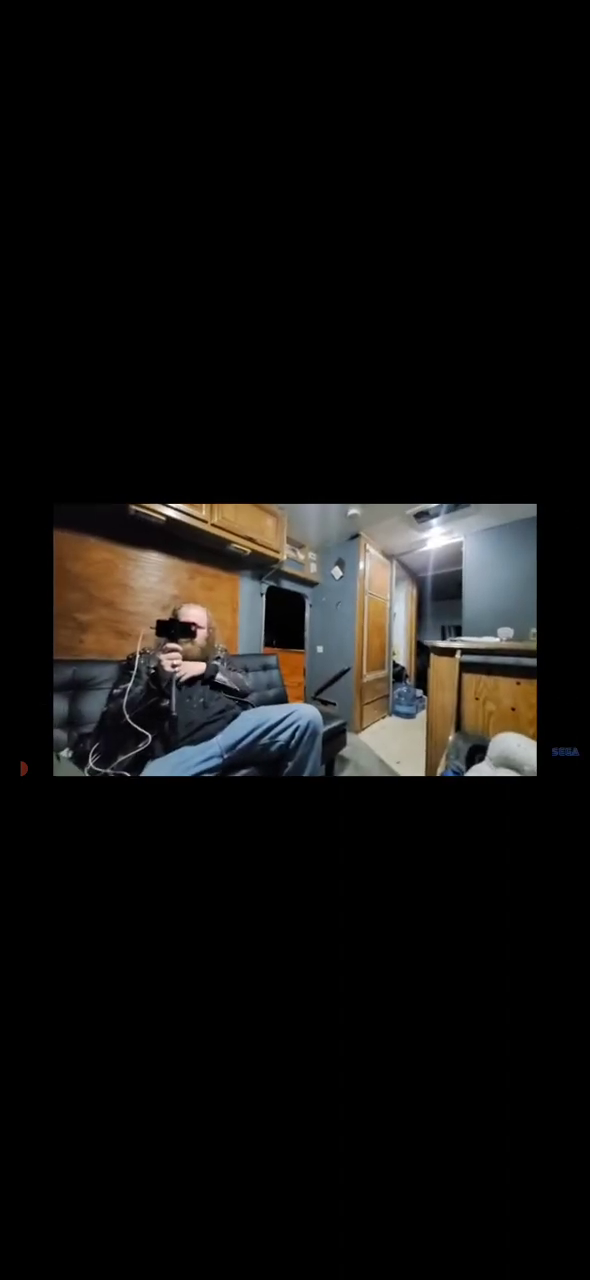
click(295, 640)
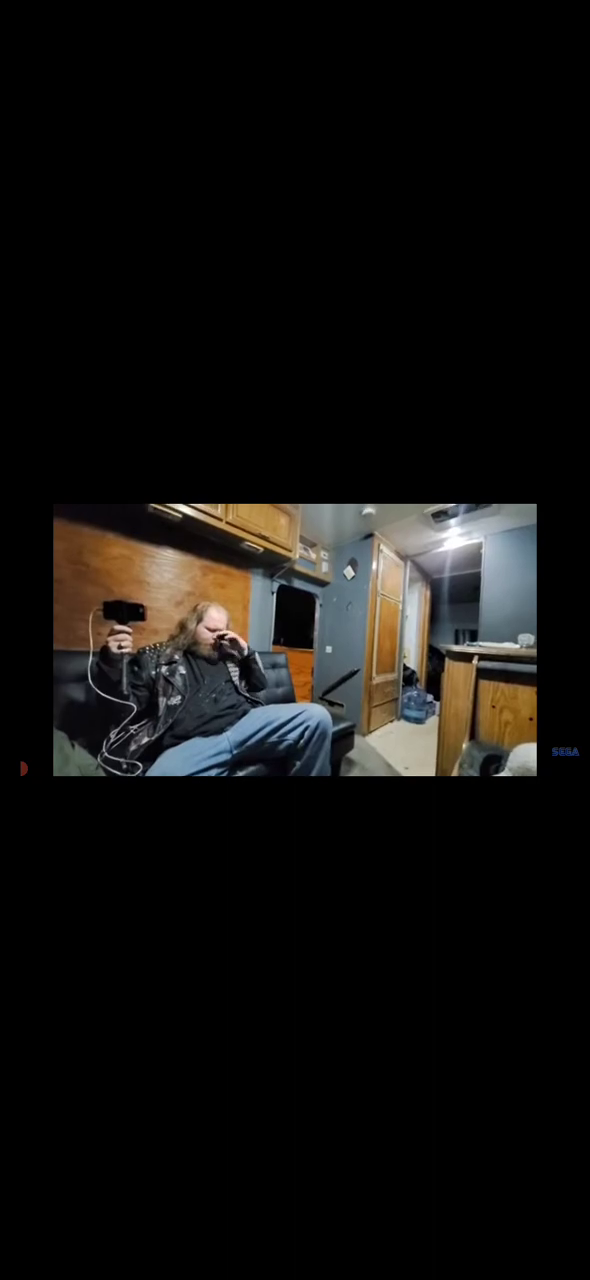
click(295, 640)
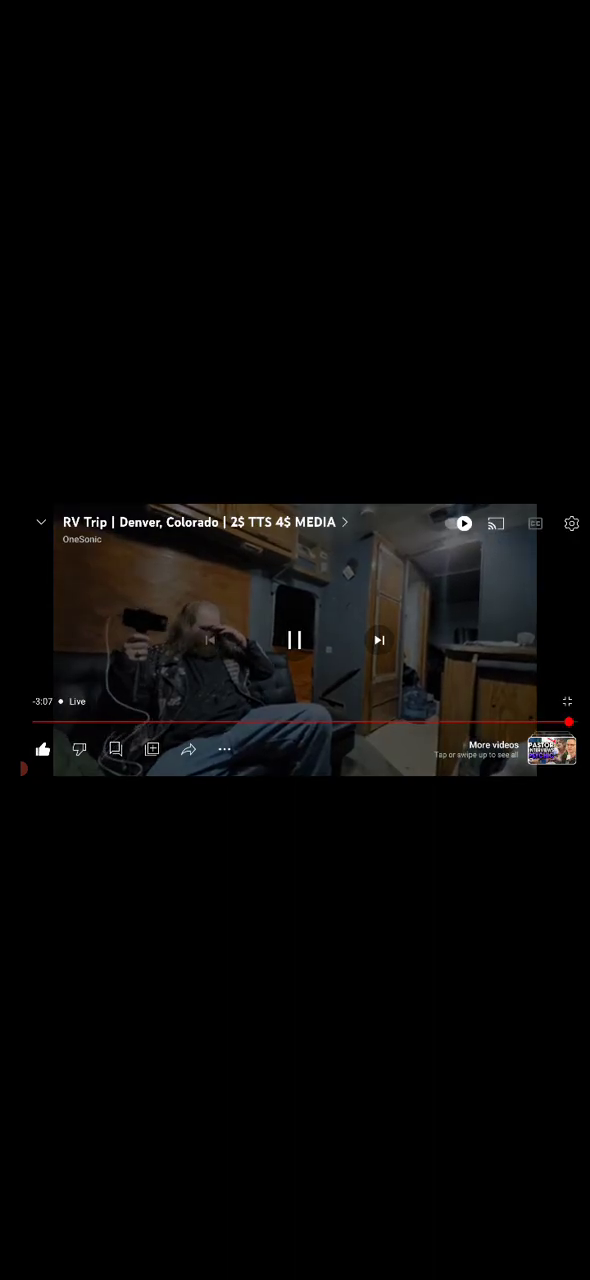
click(295, 640)
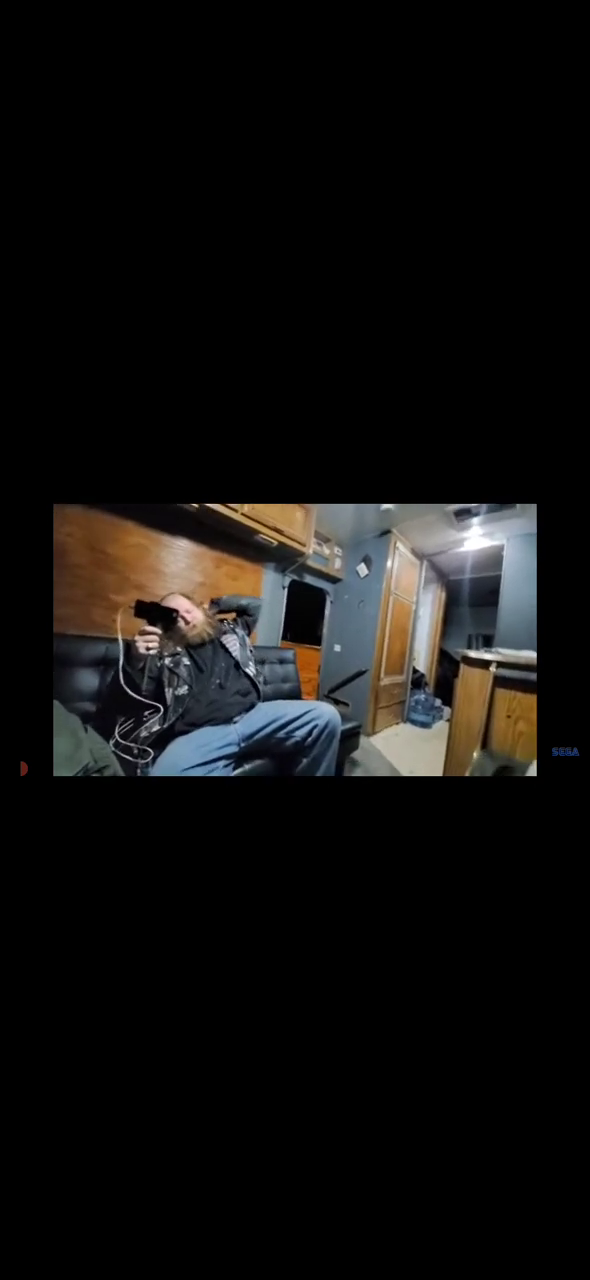
click(295, 640)
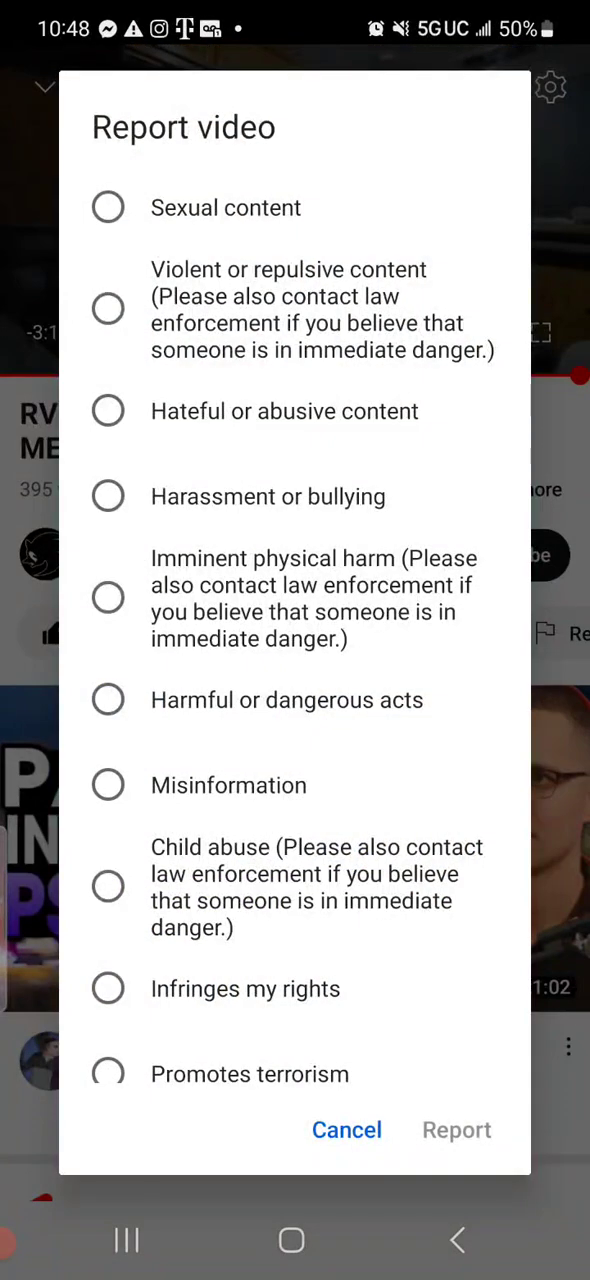
- Submit a report on the RV Trip stream citing 'Imminent physical harm'
scroll(down, 3)
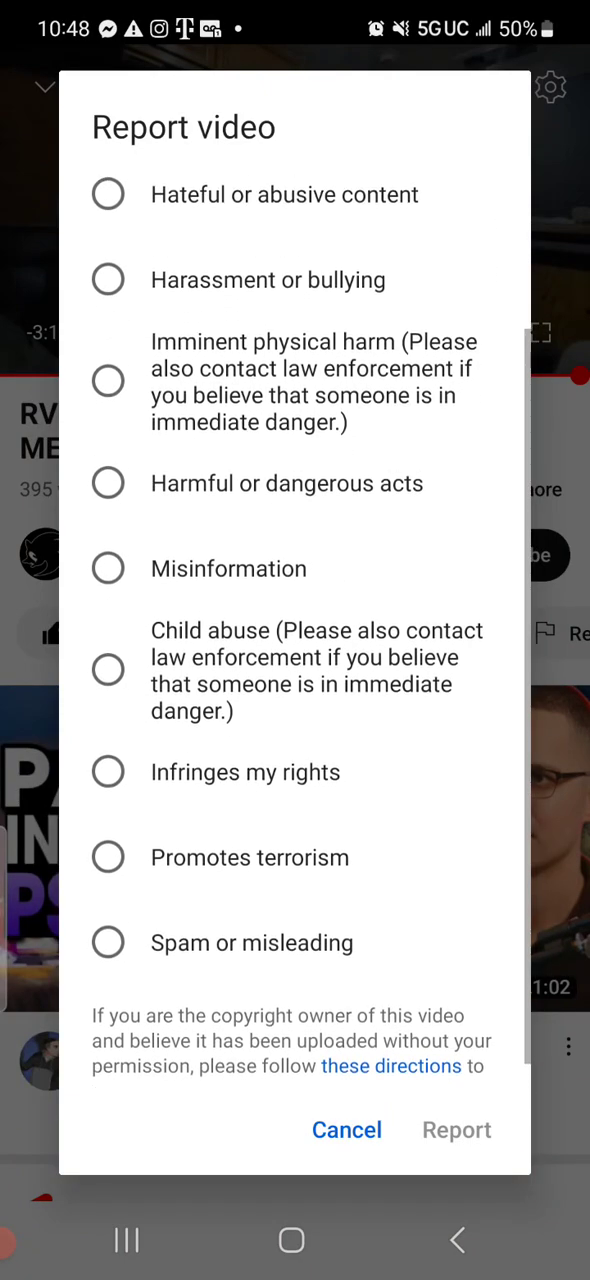
scroll(down, 3)
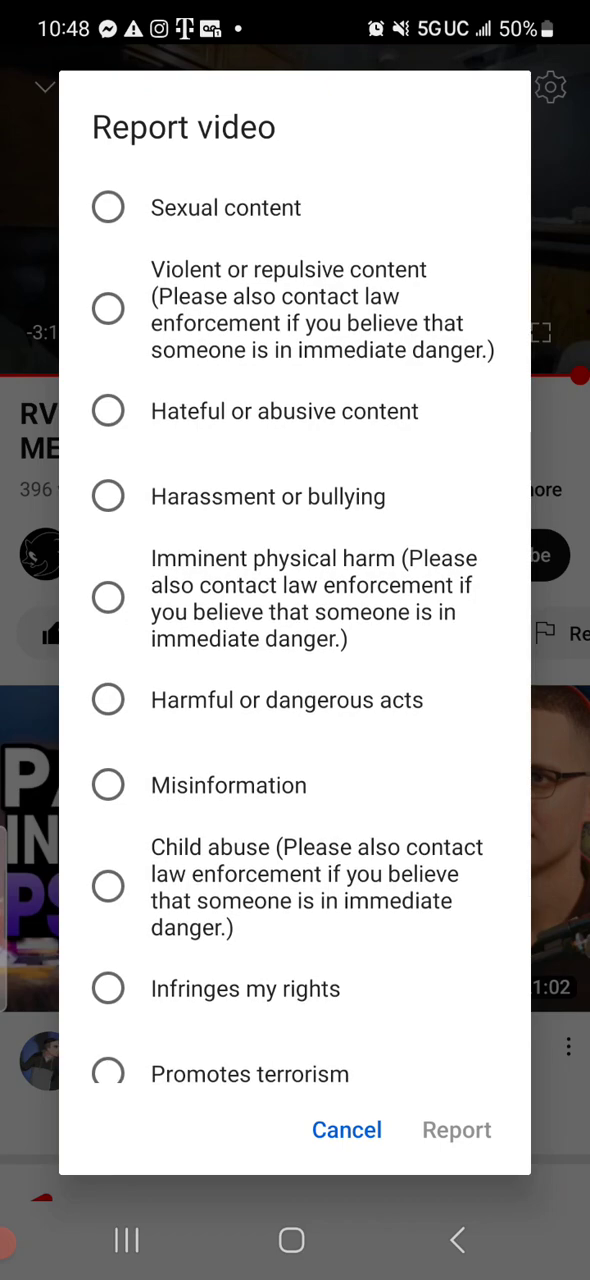
click(108, 597)
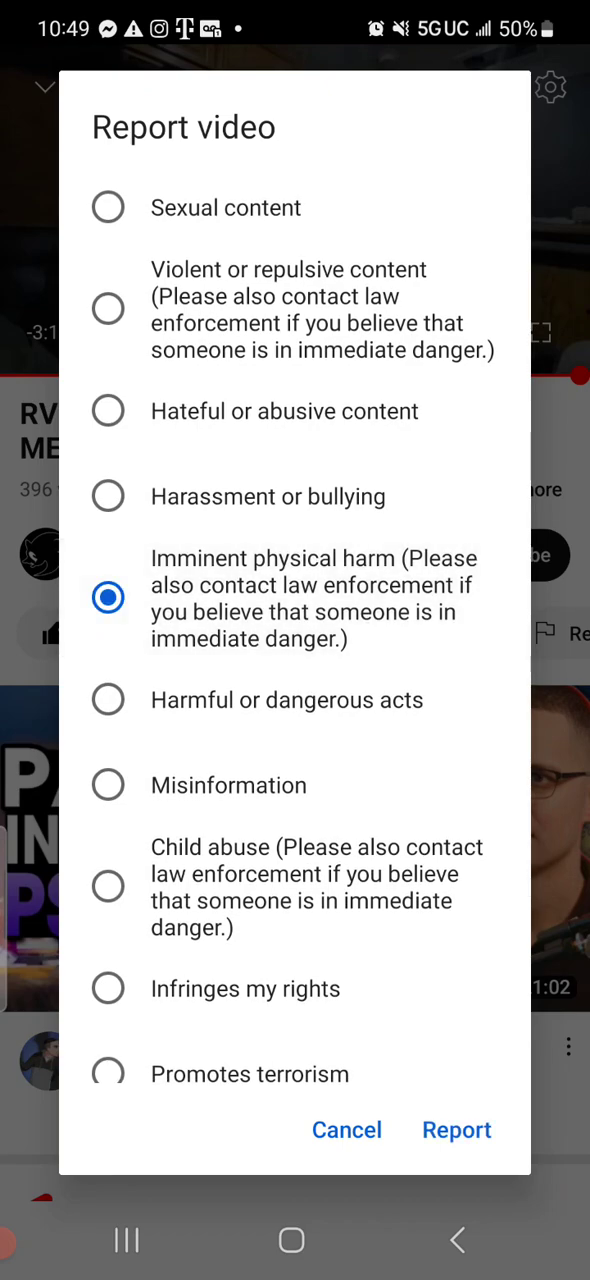
click(347, 1129)
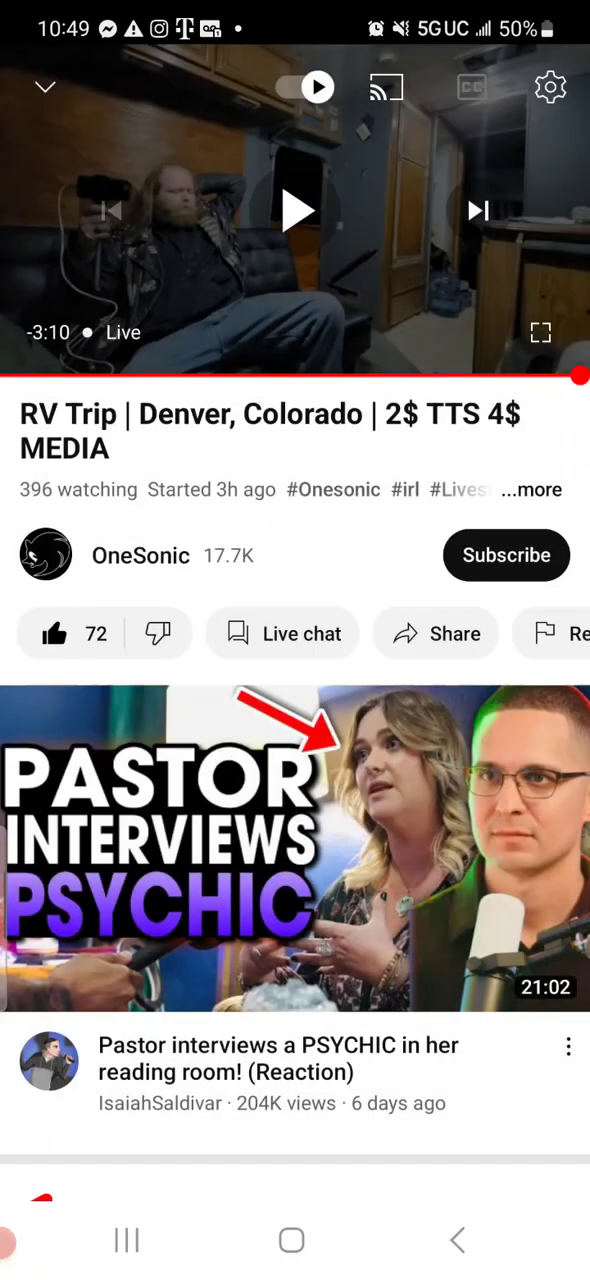
- Switch the RV Trip live stream to fullscreen playback
click(296, 211)
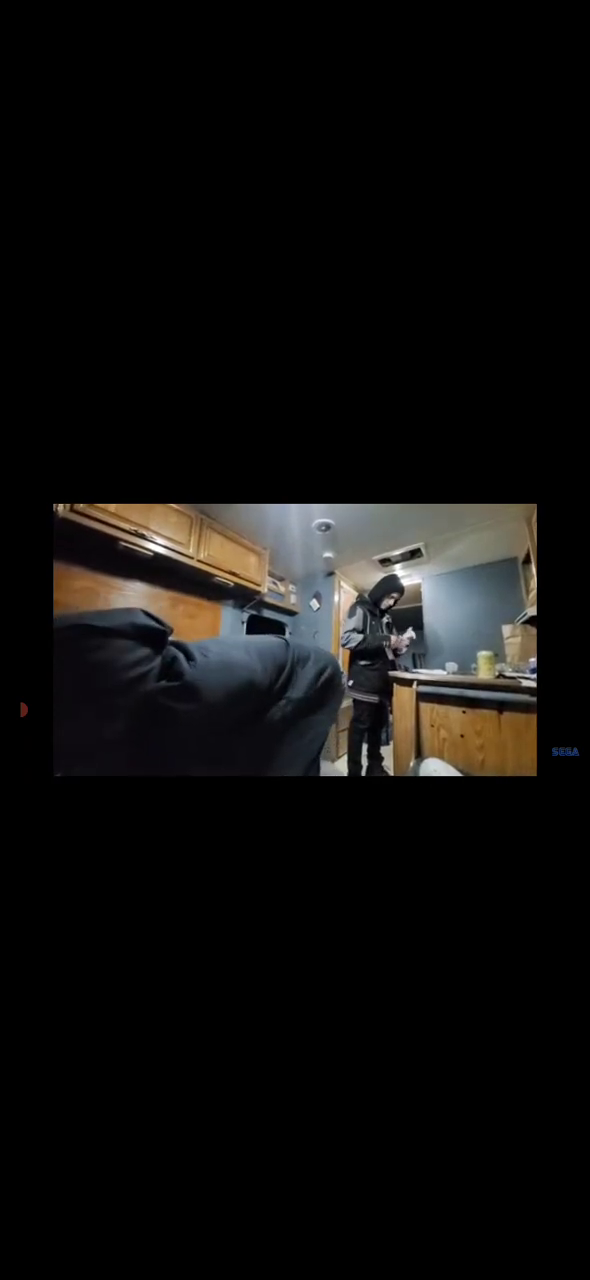
- Open Stoney1337's 'New ways of living through familiar times' stream from OneSonic's Live tab, fullscreen
click(295, 640)
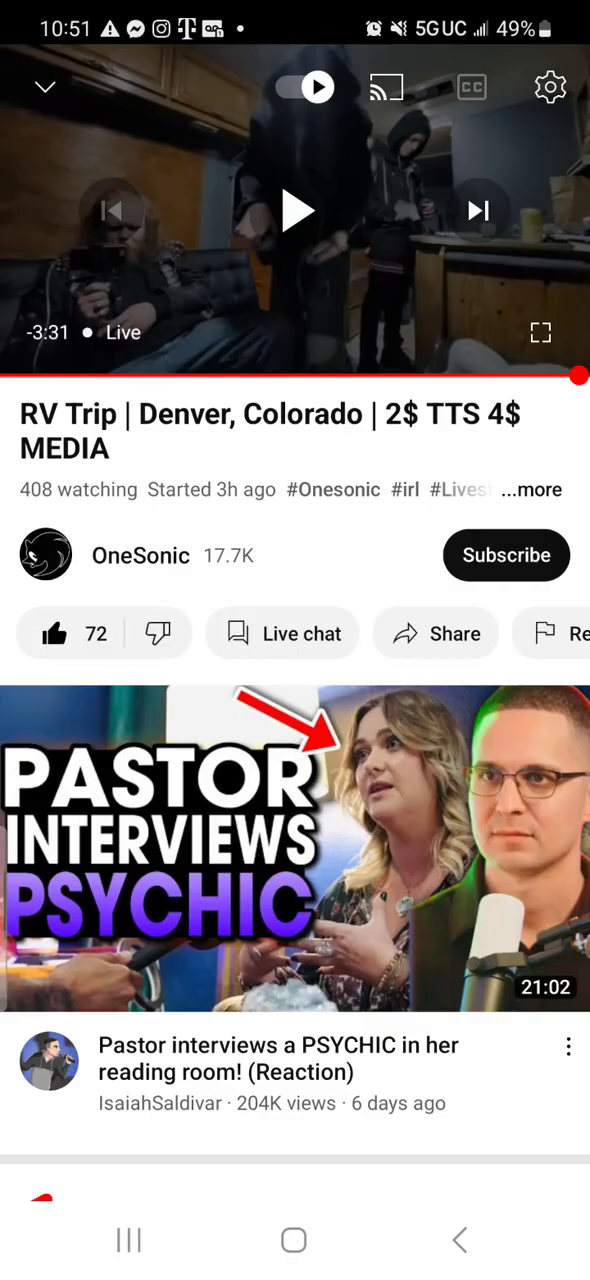
click(140, 555)
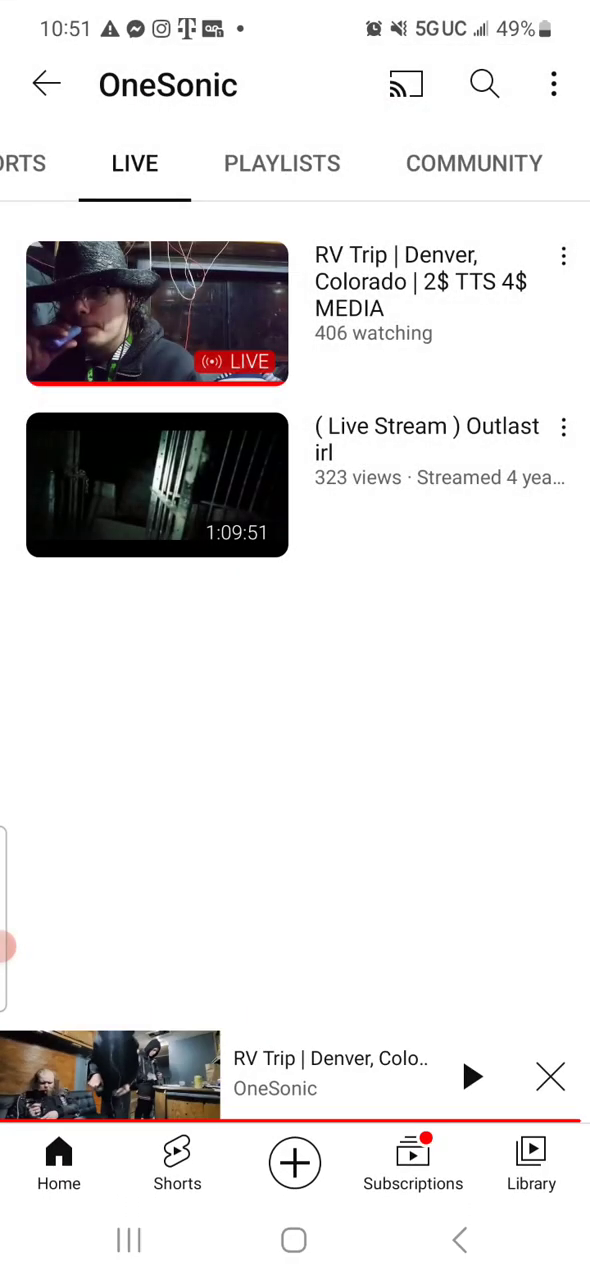
click(484, 83)
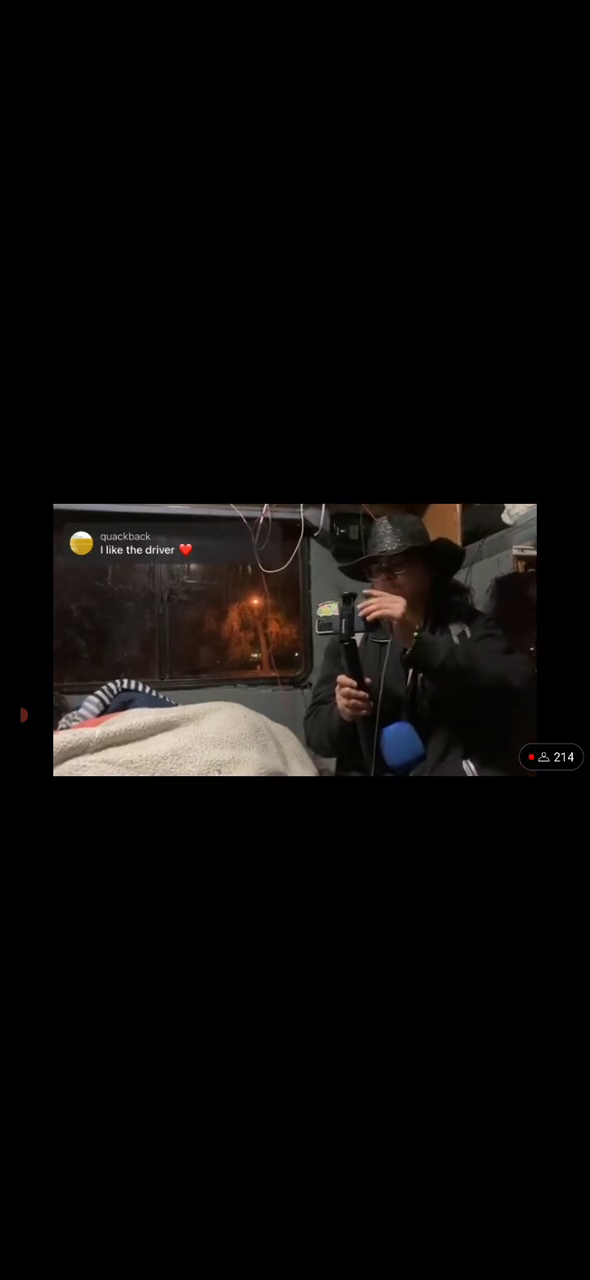
click(295, 640)
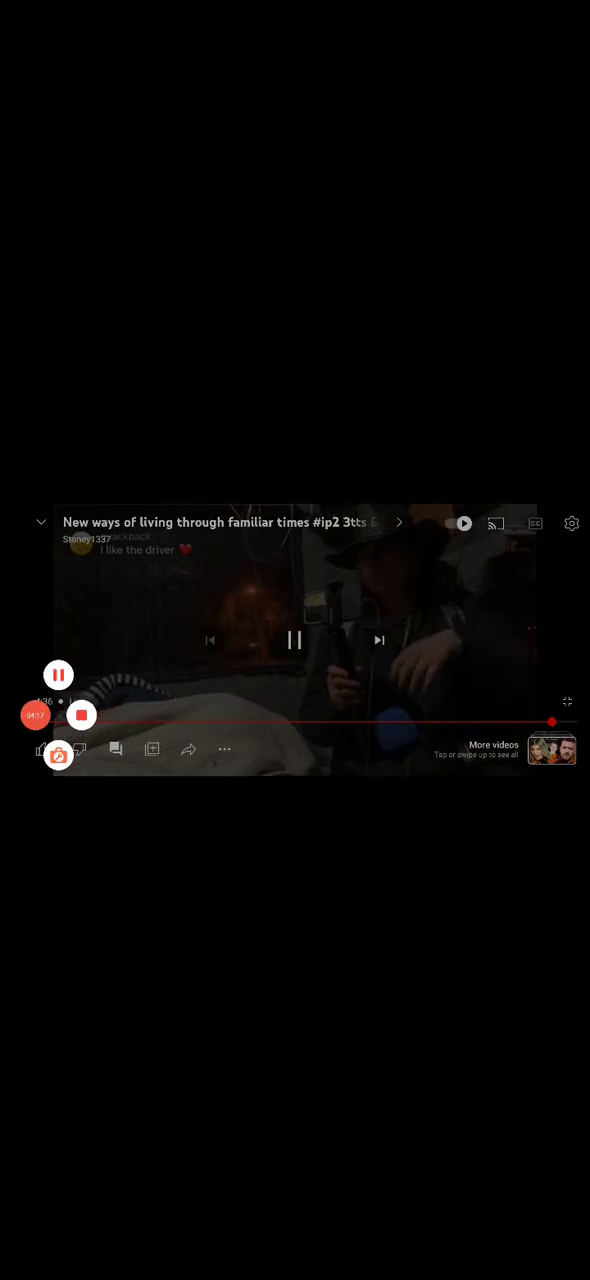